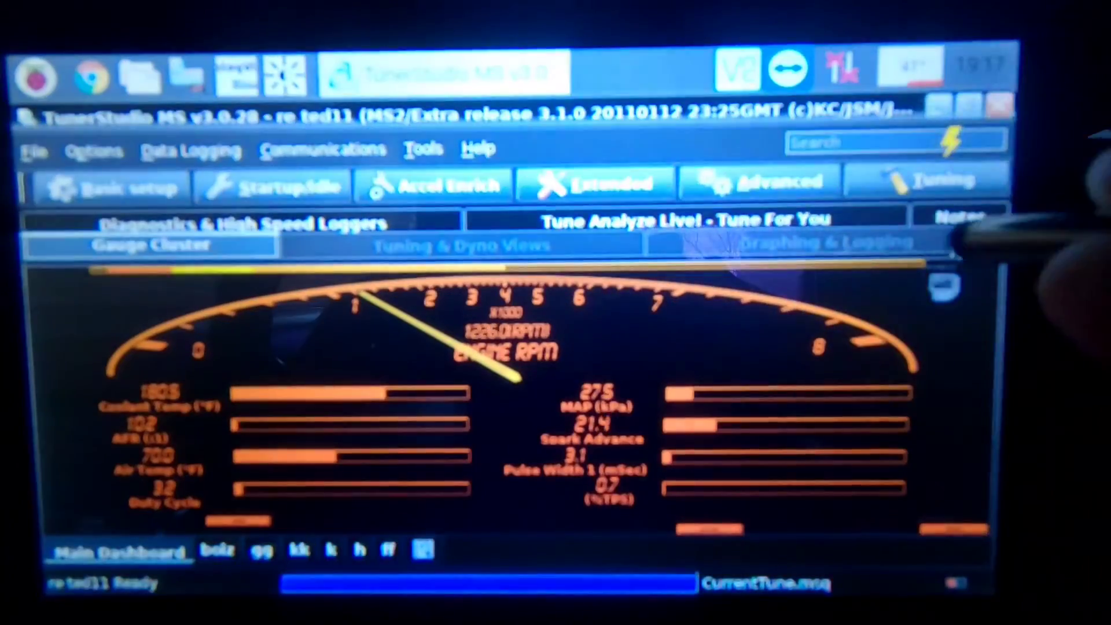
- Lean out the idle-area VE cells and burn the fuel table to the ECU
{"action": "left_click", "coordinate": [283, 186]}
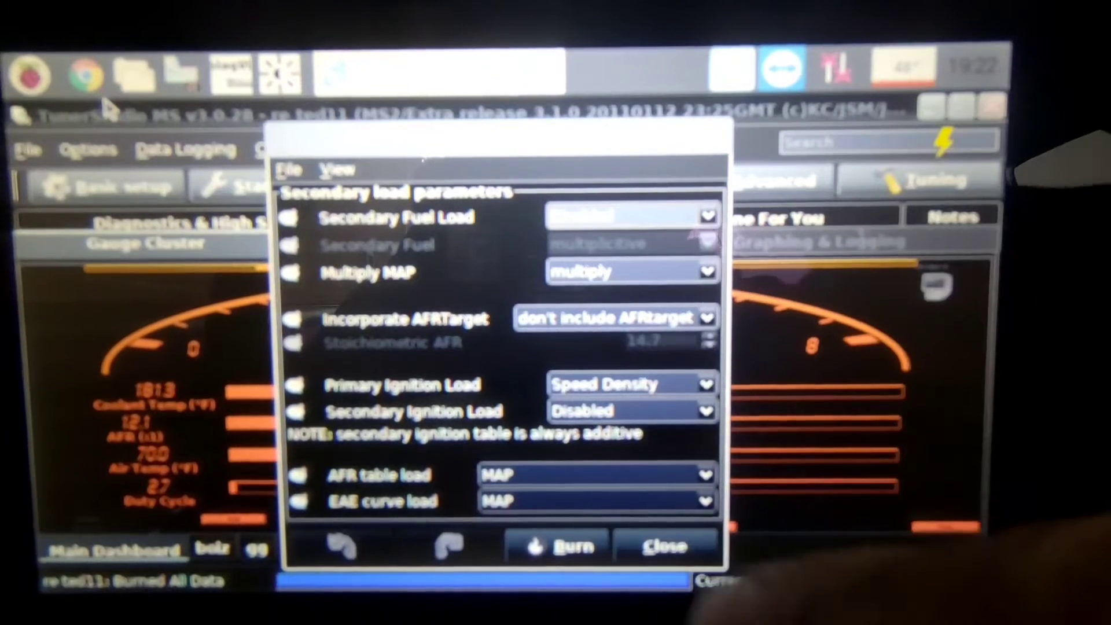
- Bring up the Secondary load parameters to review the ignition and fuel load settings
{"action": "left_click", "coordinate": [663, 545]}
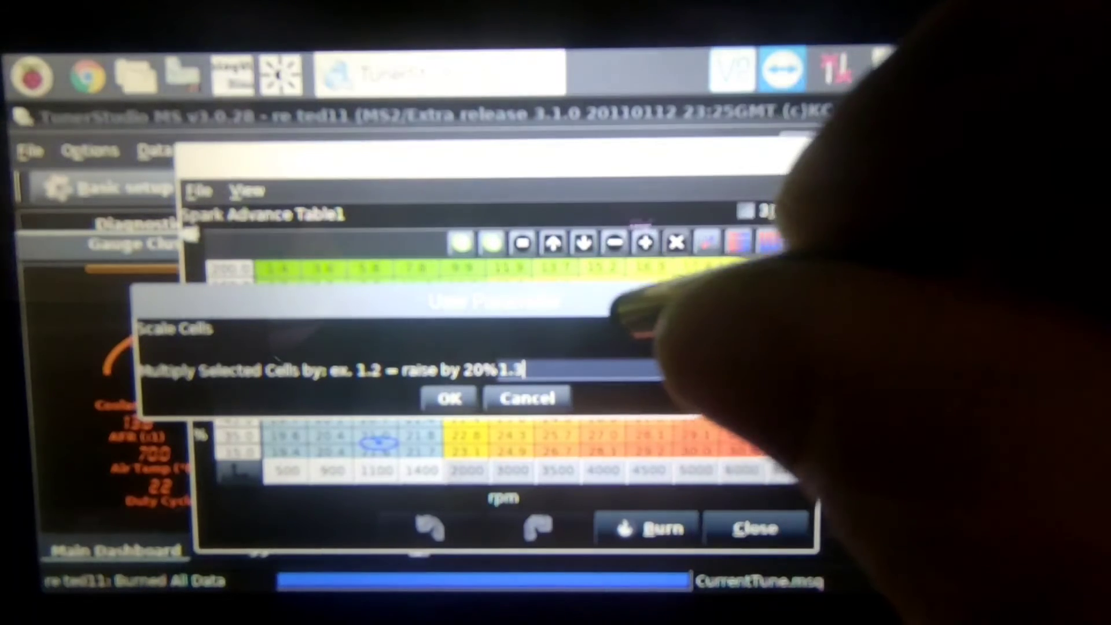
- Rescale the 500–1400 rpm low-load advance cells with a 1.3 multiplier
{"action": "left_click", "coordinate": [448, 398]}
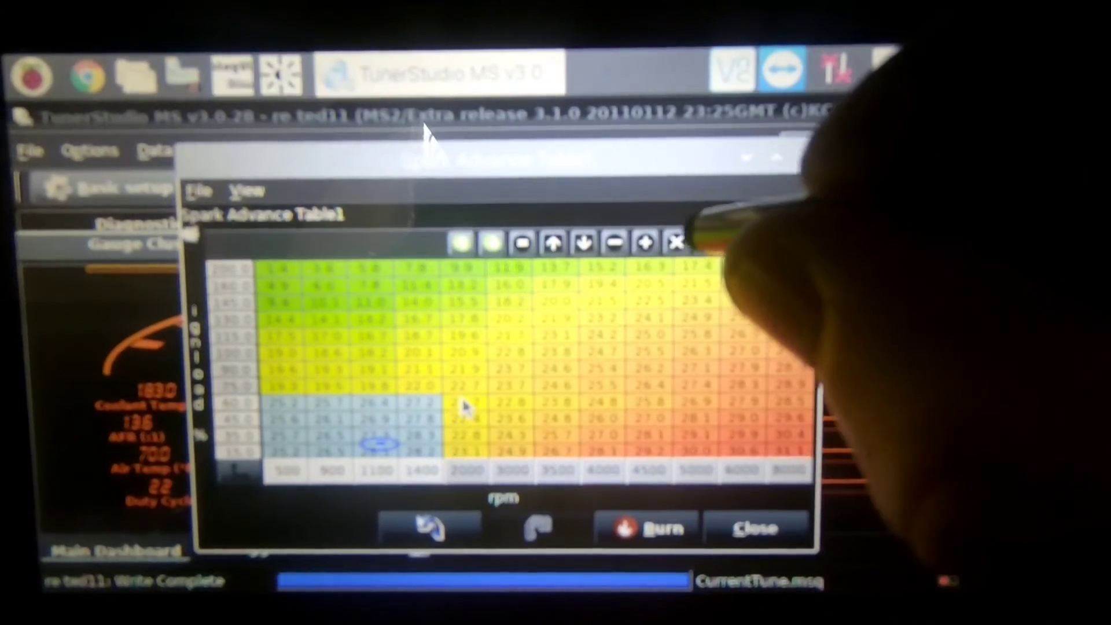
{"action": "left_click", "coordinate": [676, 243]}
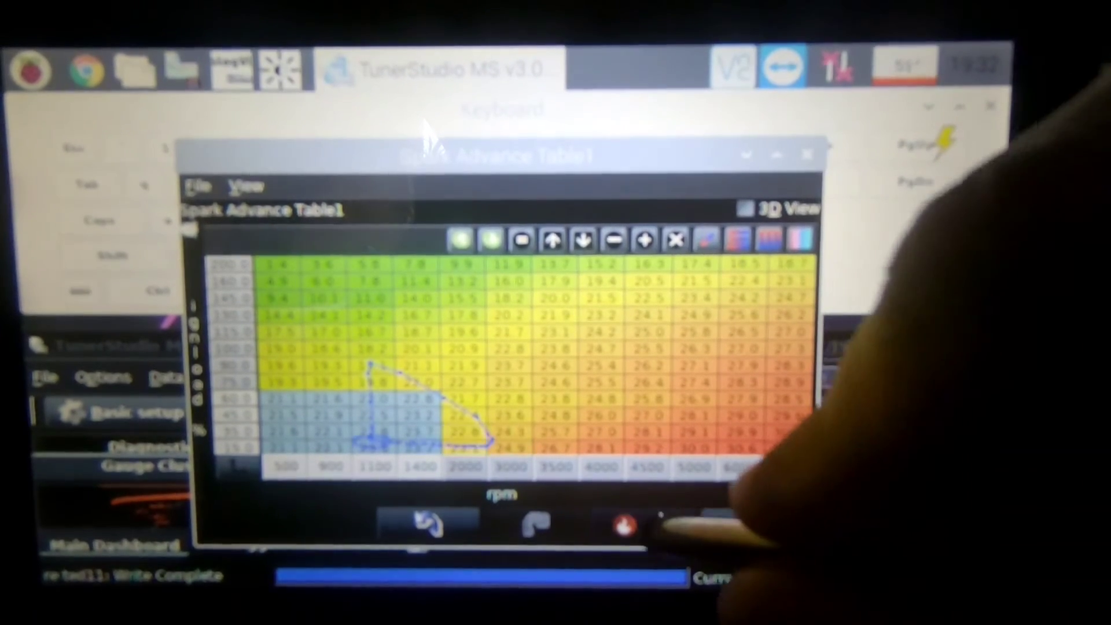
- Burn the revised Spark Advance Table1 permanently to the controller
{"action": "left_click", "coordinate": [646, 527]}
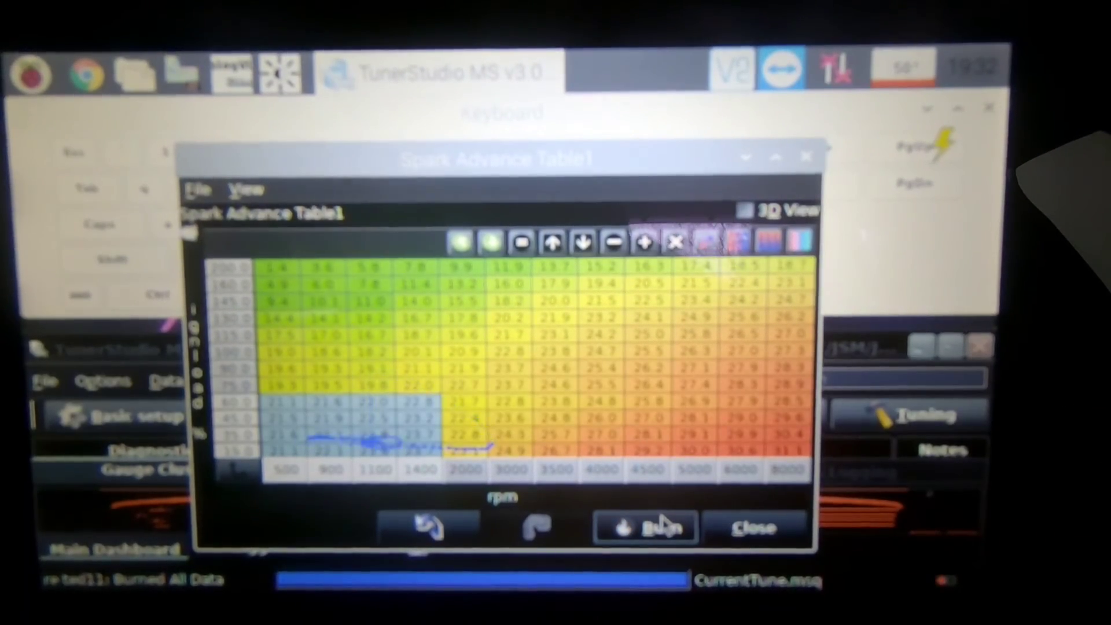